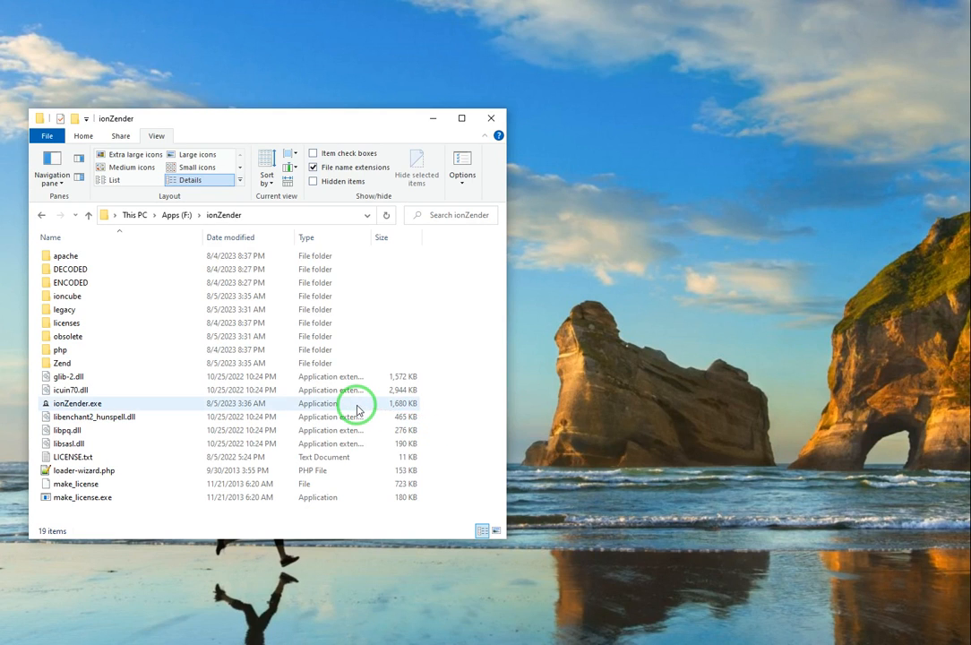
# Step: View the encoded xuiapi.php inside the ENCODED folder, then return to the ionZender folder
pyautogui.click(68, 268)
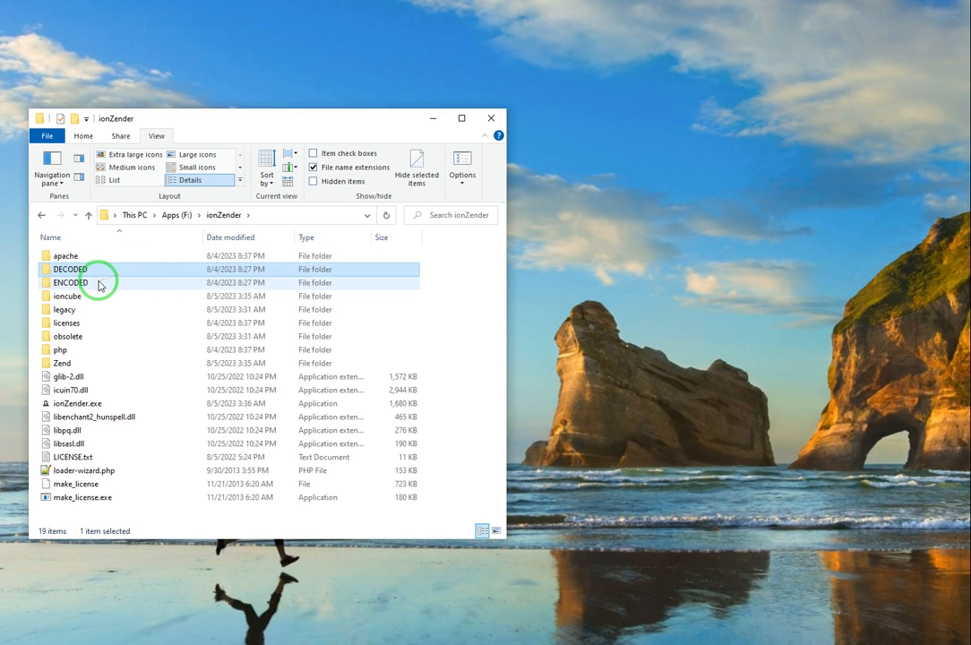
pyautogui.doubleClick(70, 283)
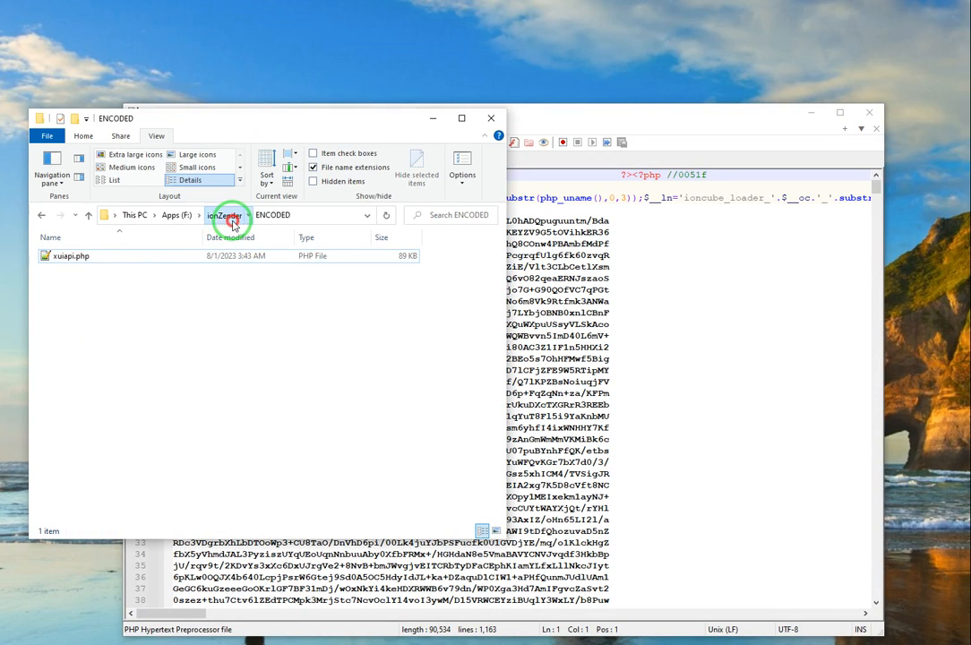
pyautogui.doubleClick(72, 403)
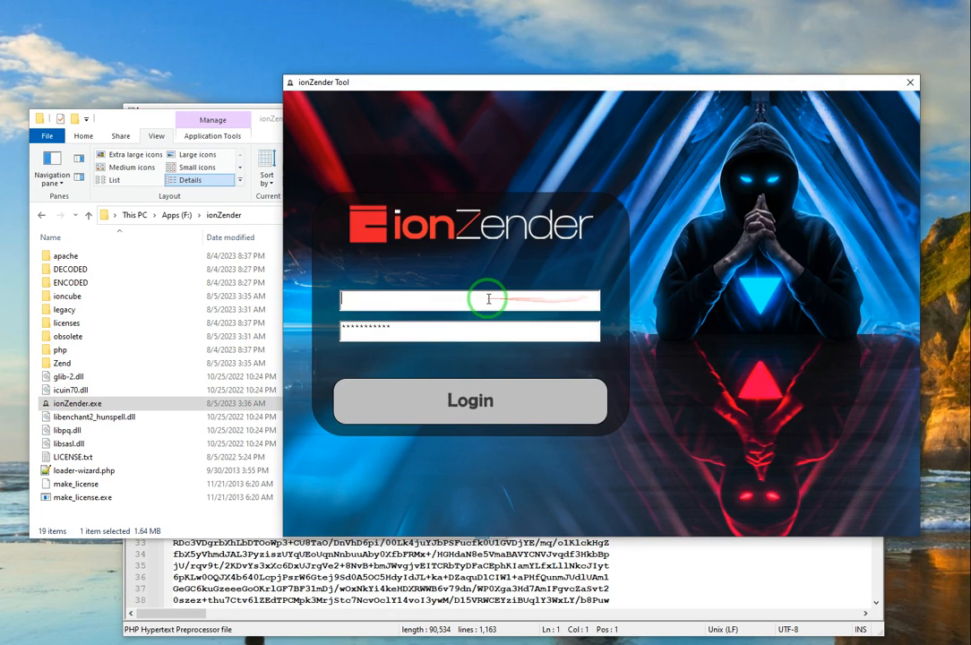
# Step: Log in as IONZENDER and enter the ionCube decoder screen
pyautogui.write('IONZ')
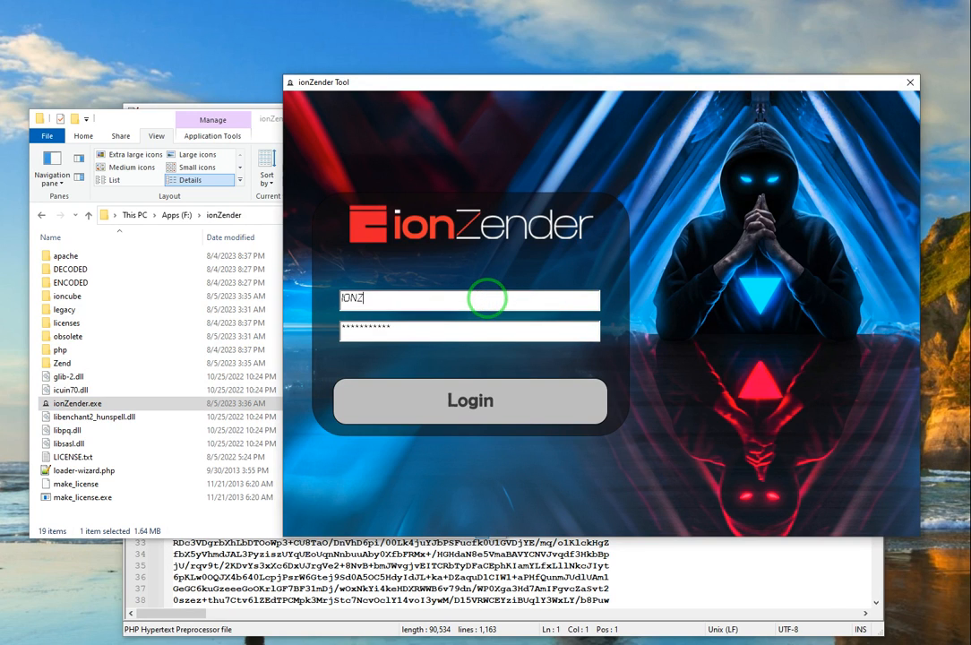
pyautogui.write('ENDER')
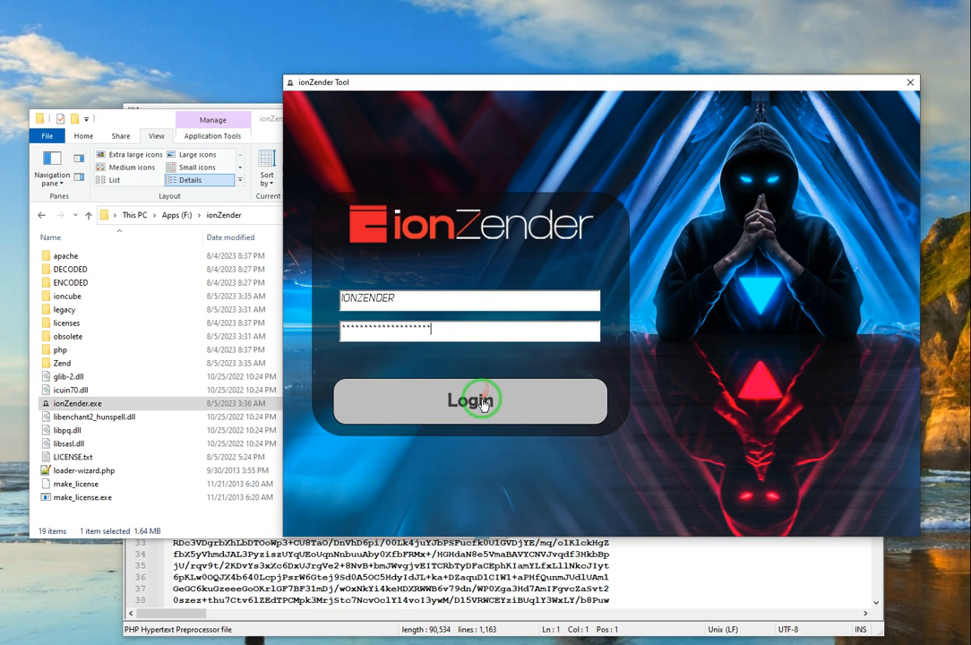
pyautogui.click(469, 401)
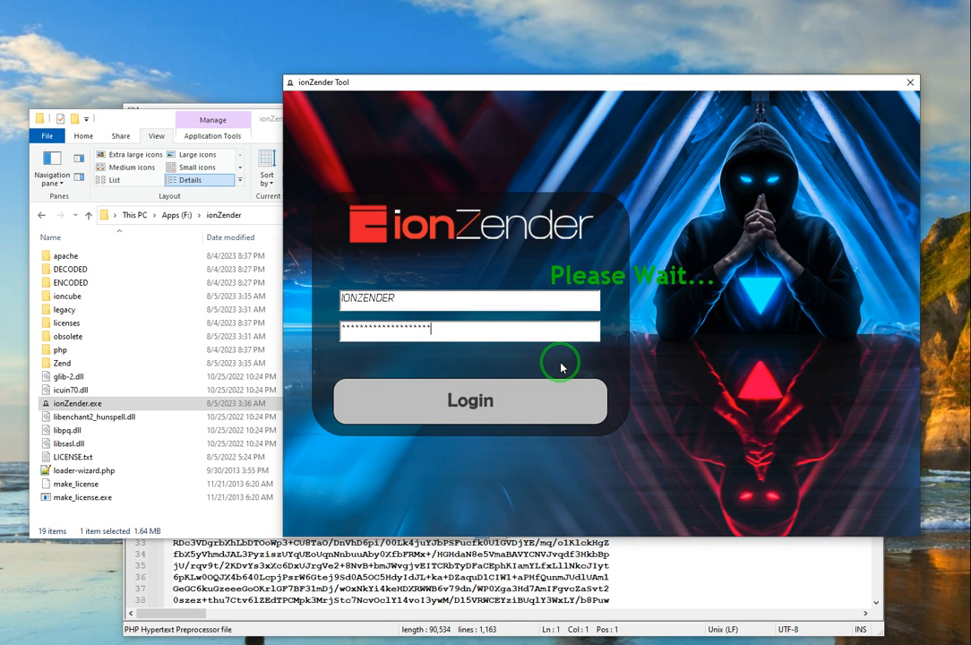
pyautogui.click(469, 402)
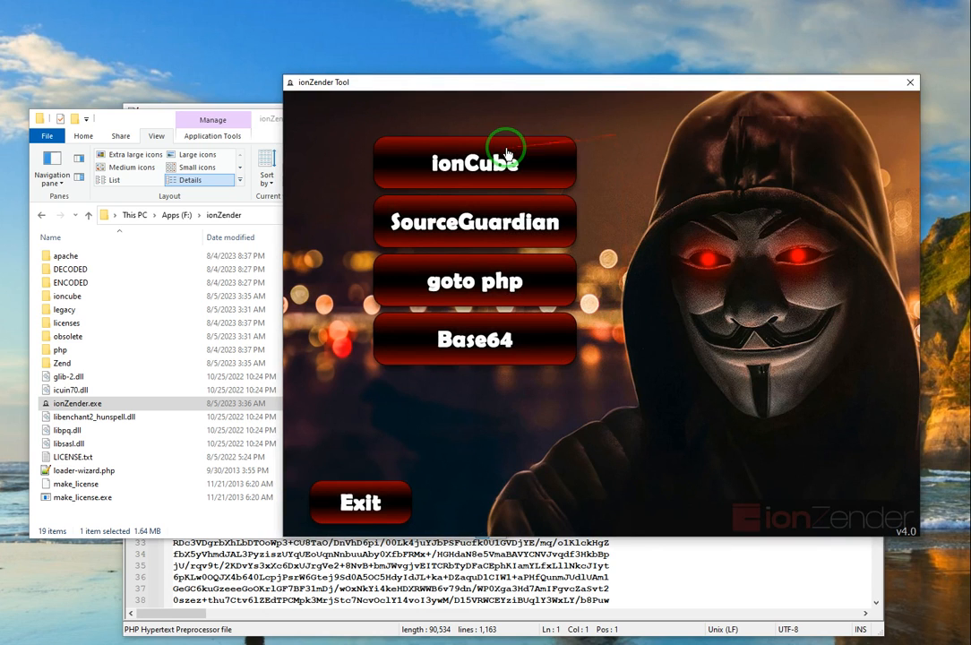
pyautogui.moveTo(616, 289)
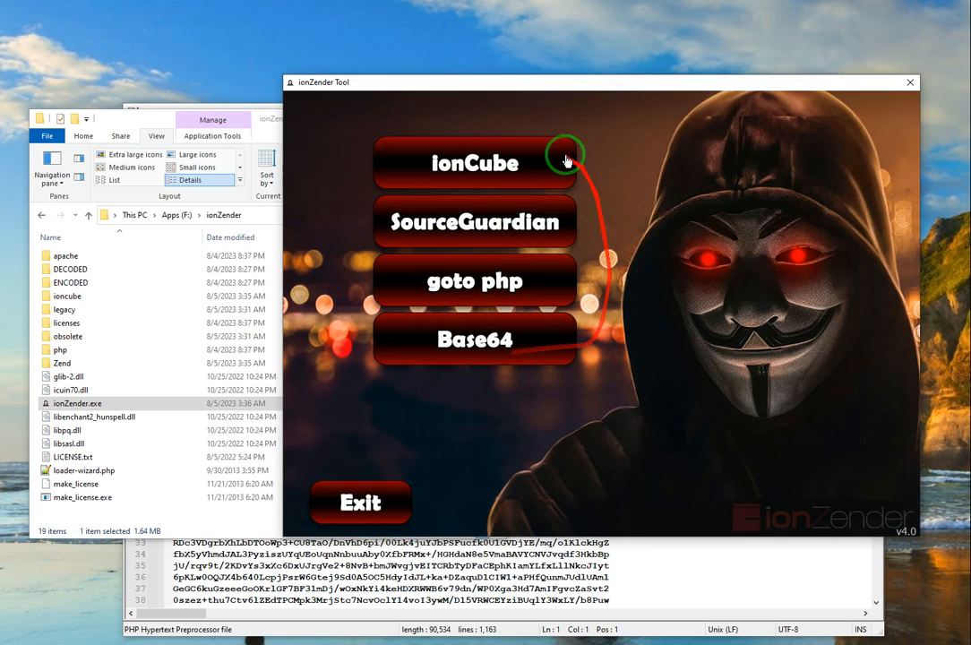
pyautogui.click(472, 163)
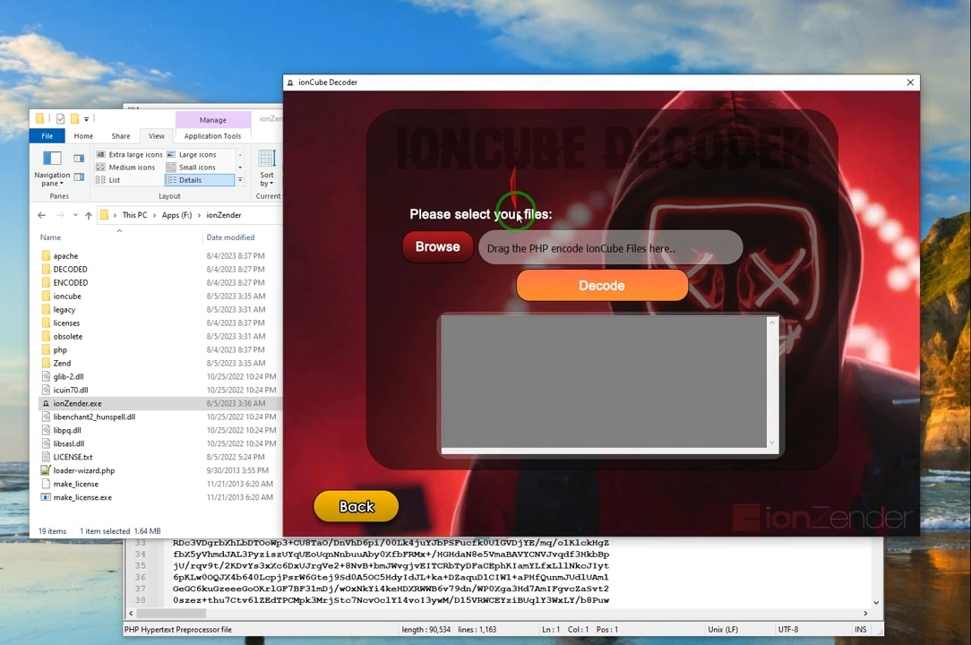
pyautogui.moveTo(498, 262)
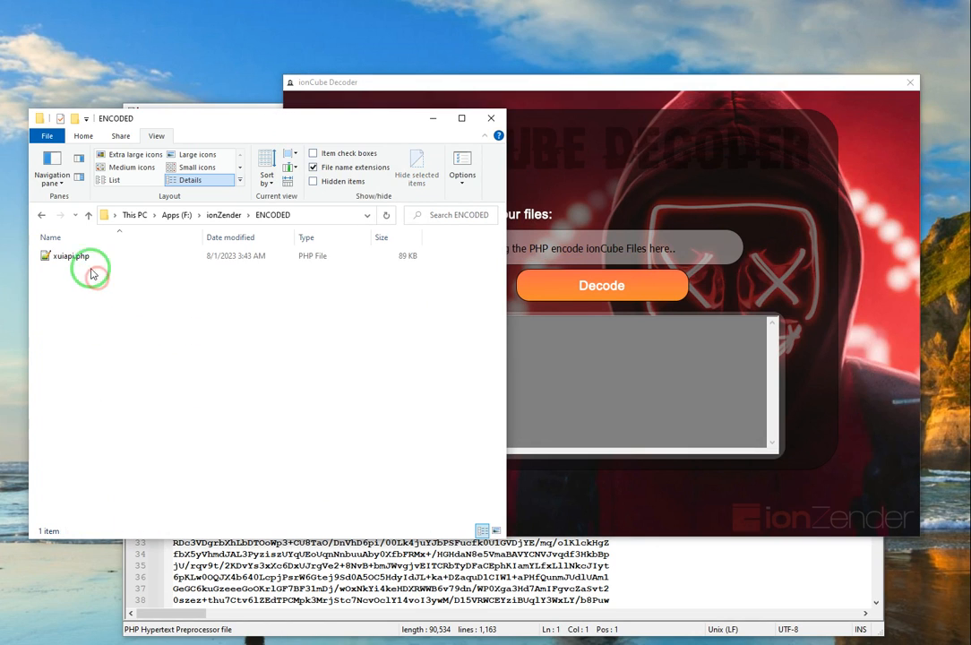
# Step: Load the encoded xuiapi.php into the file field and decode it
pyautogui.click(90, 254)
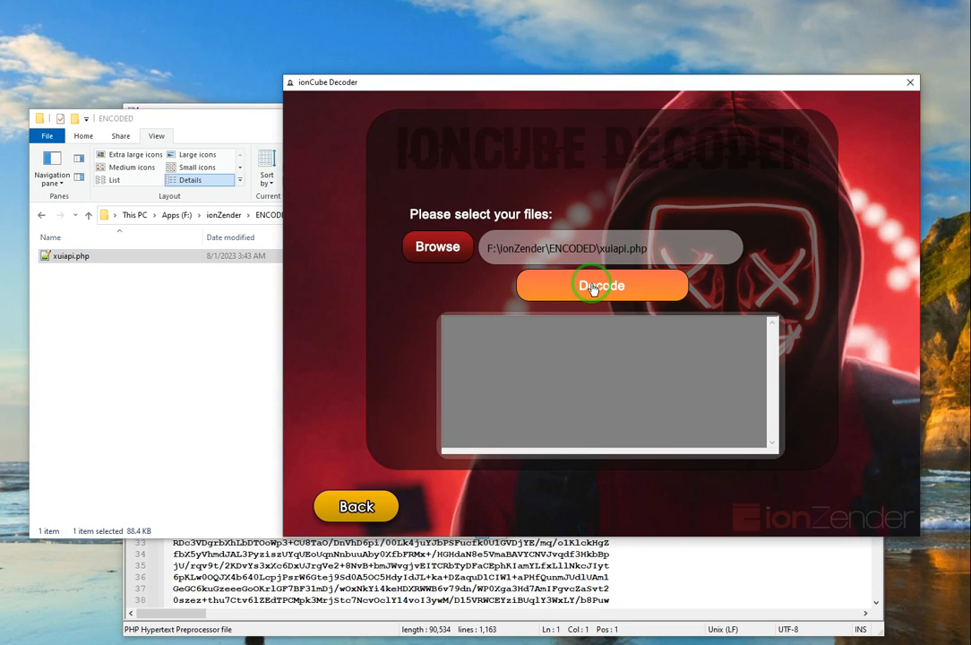
pyautogui.click(602, 285)
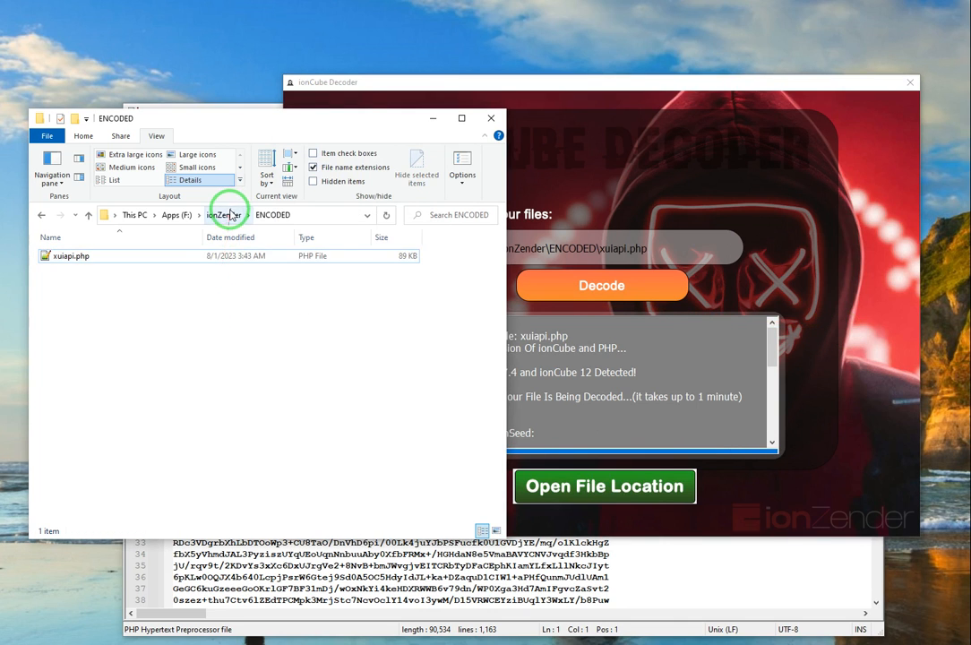
# Step: View the decoded xui.php source from DECODED\ioncube in Notepad++
pyautogui.click(222, 215)
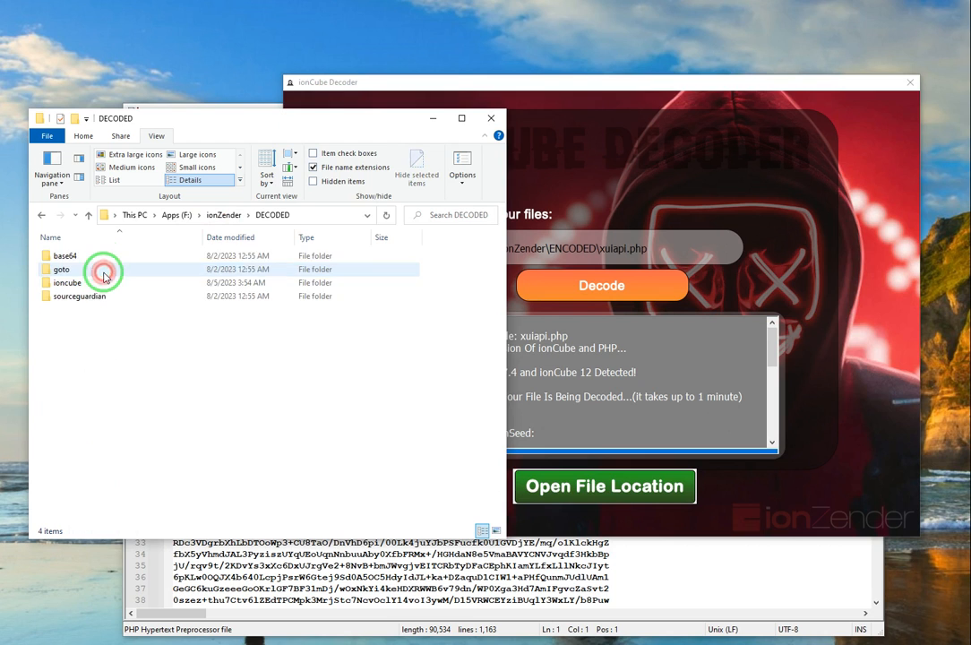
pyautogui.moveTo(68, 283)
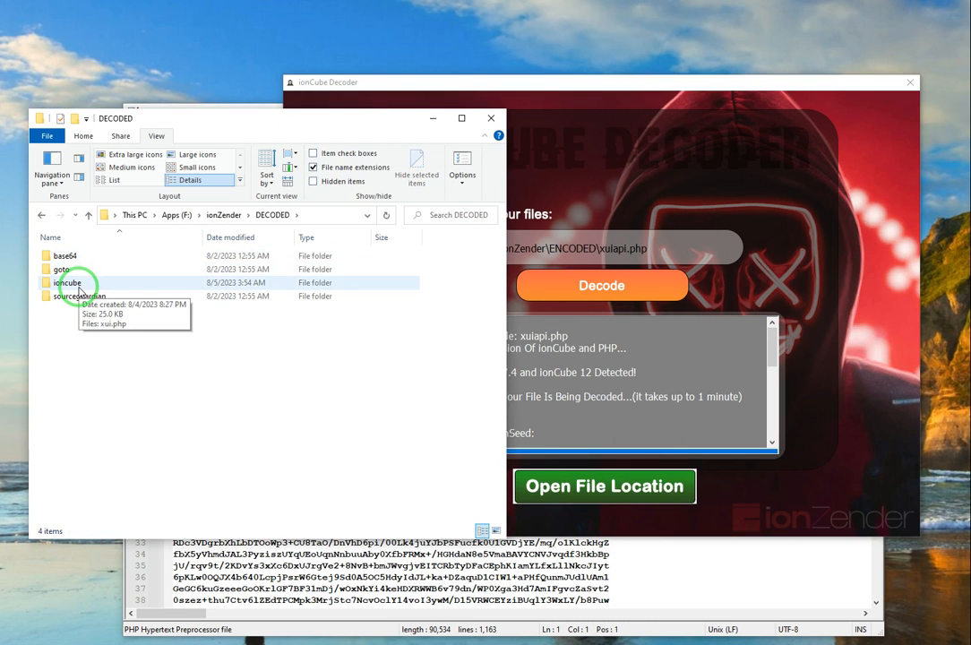
pyautogui.doubleClick(69, 283)
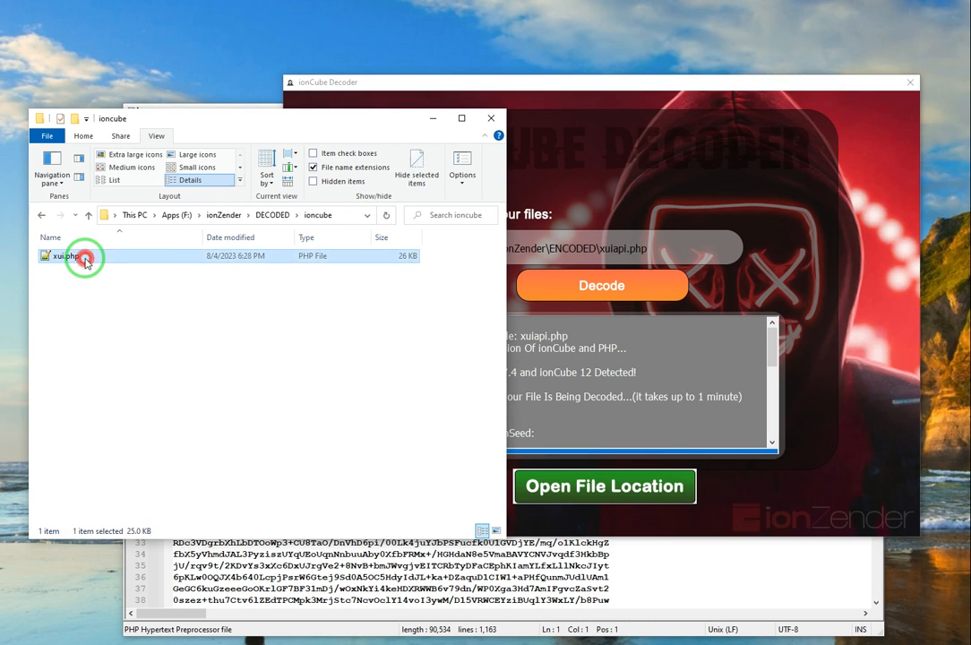
pyautogui.doubleClick(64, 254)
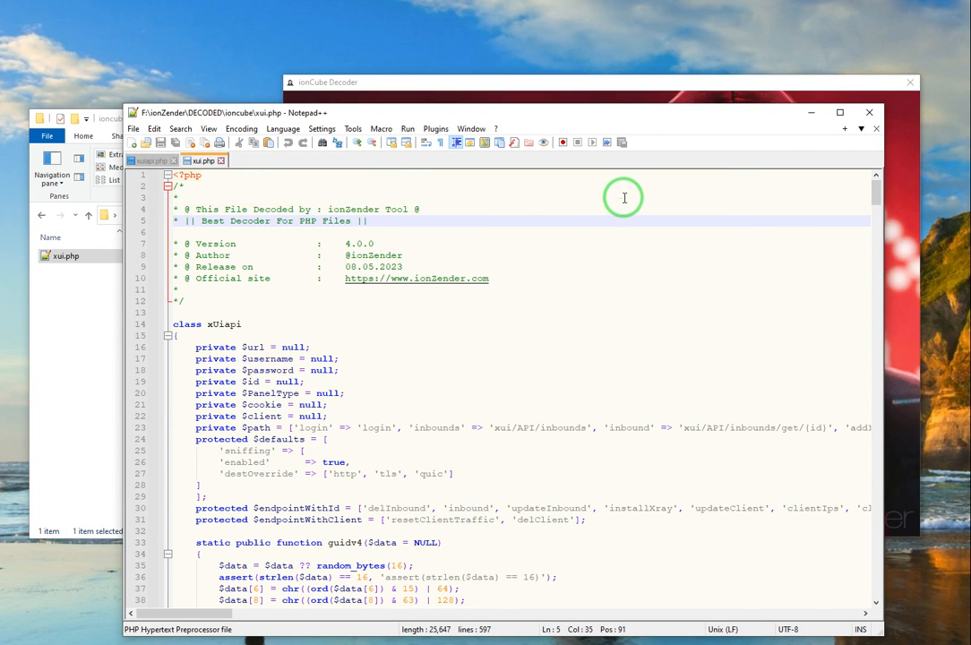
# Step: Close the decoded file, return to the main menu and quit ionZender
pyautogui.click(602, 284)
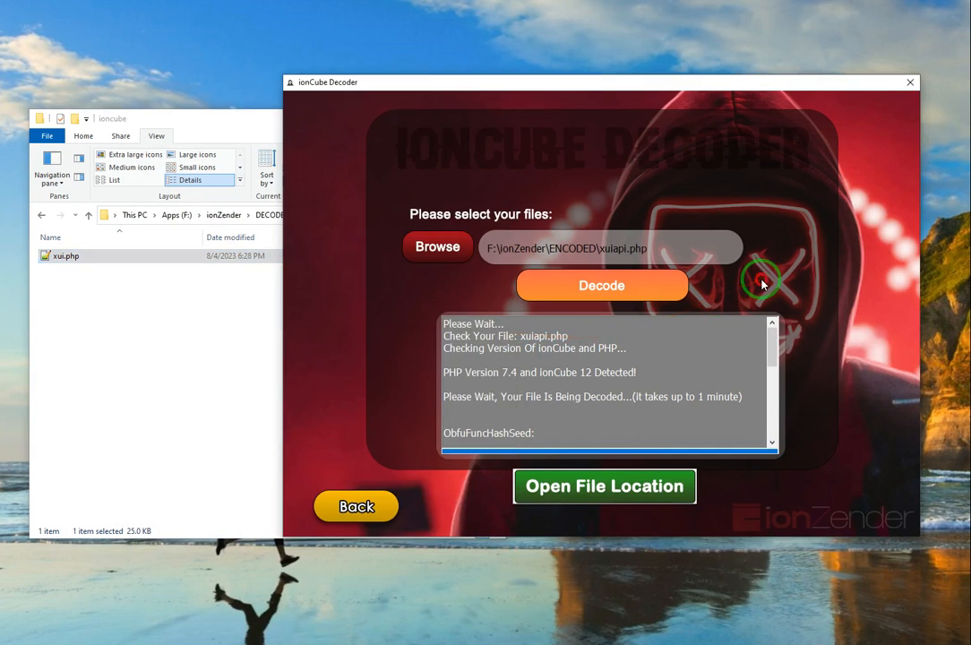
pyautogui.click(354, 506)
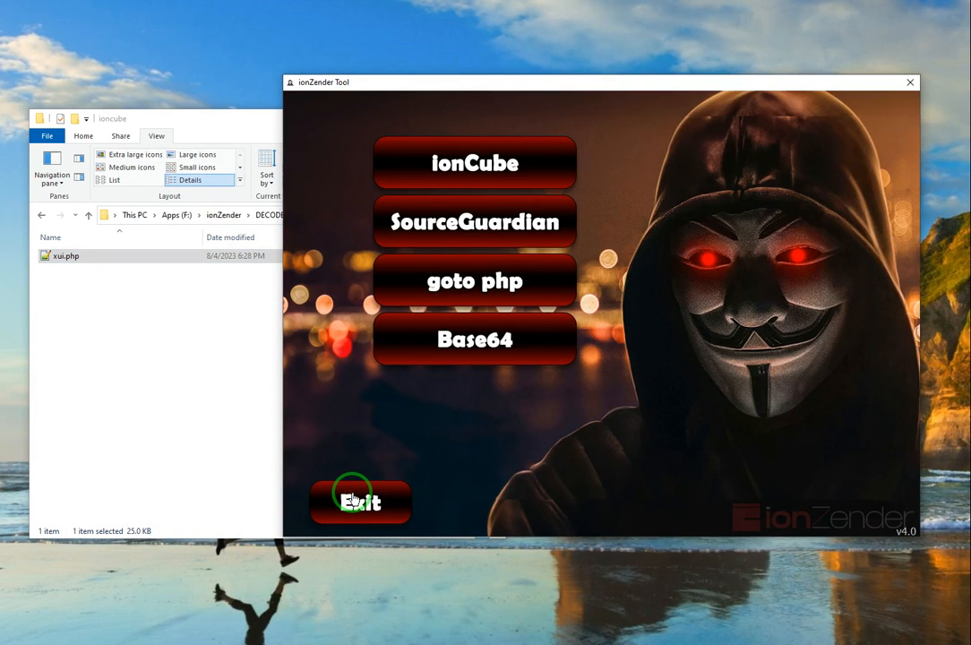
pyautogui.click(360, 502)
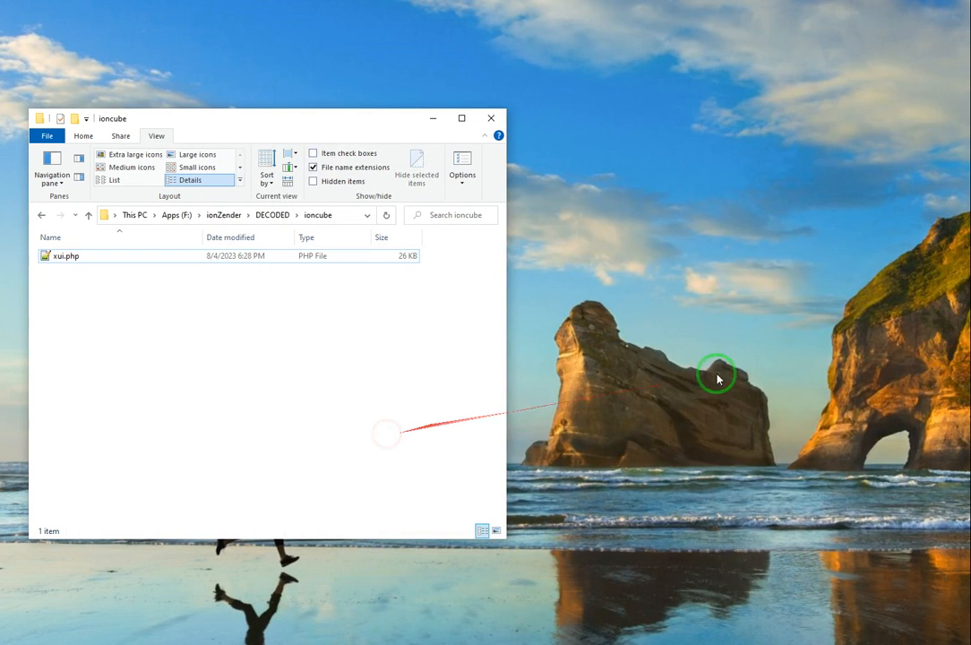